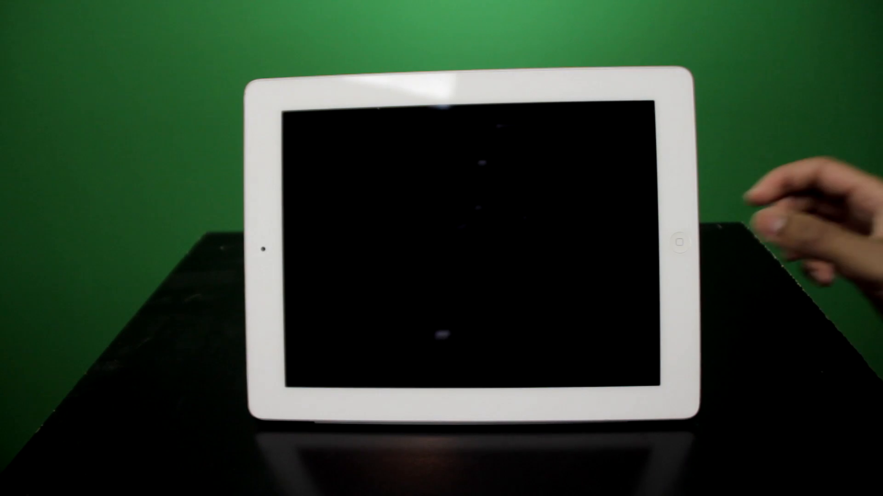
Step: Wake the iPad from sleep and unlock it to the home screen
click(679, 242)
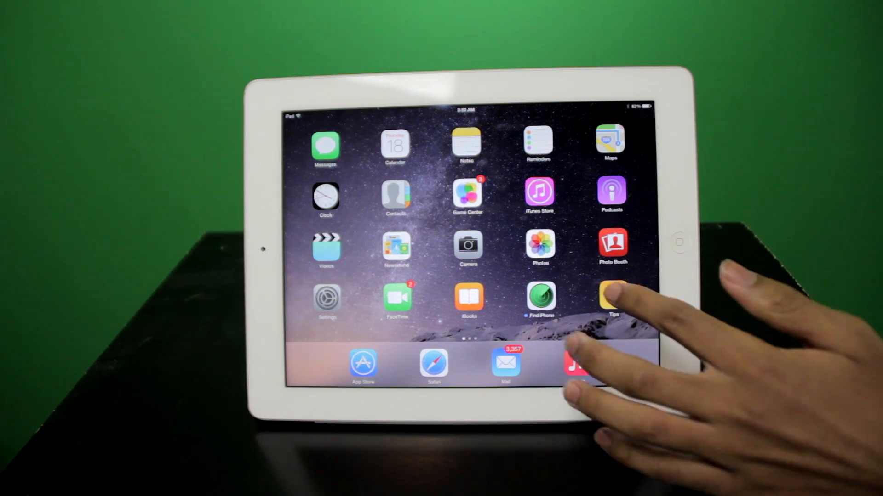
click(610, 297)
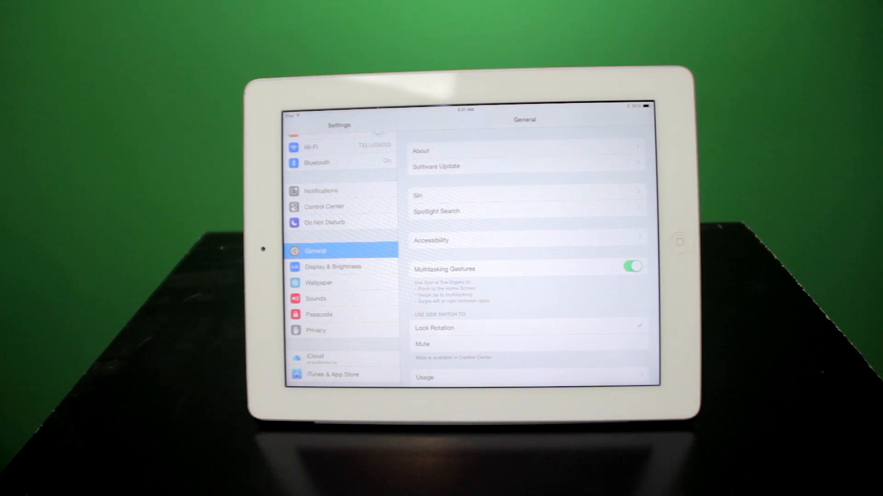
Step: Tour Privacy, Display & Brightness and General > Keyboards pages, then return to the home screen
click(315, 330)
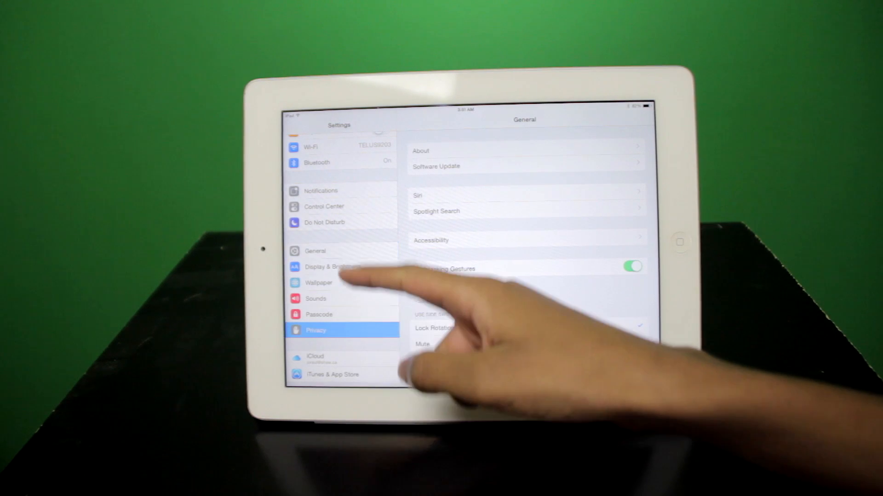
click(315, 251)
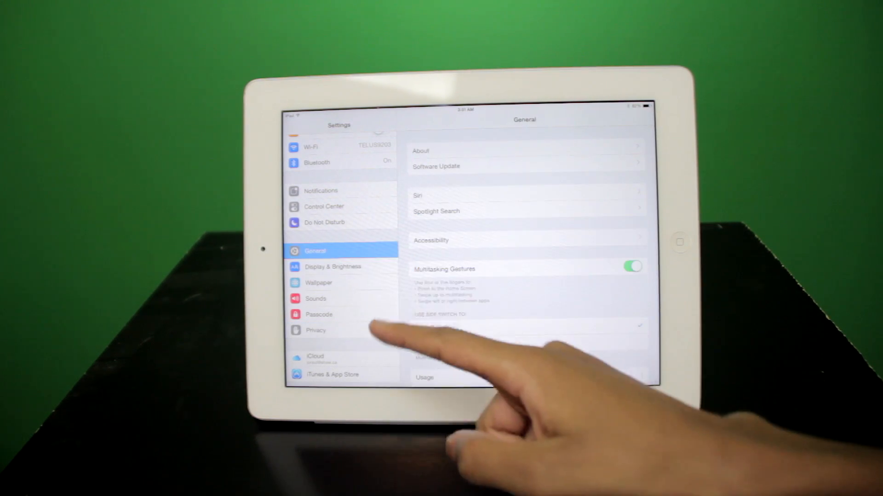
click(333, 267)
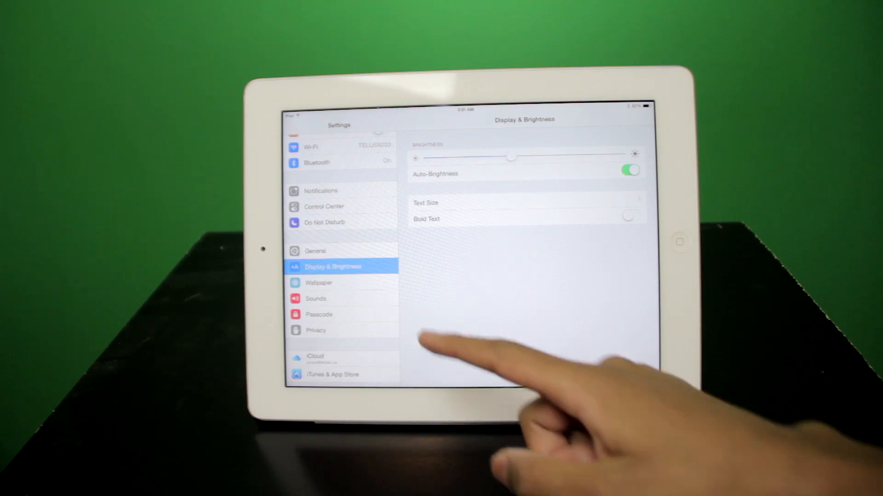
click(315, 250)
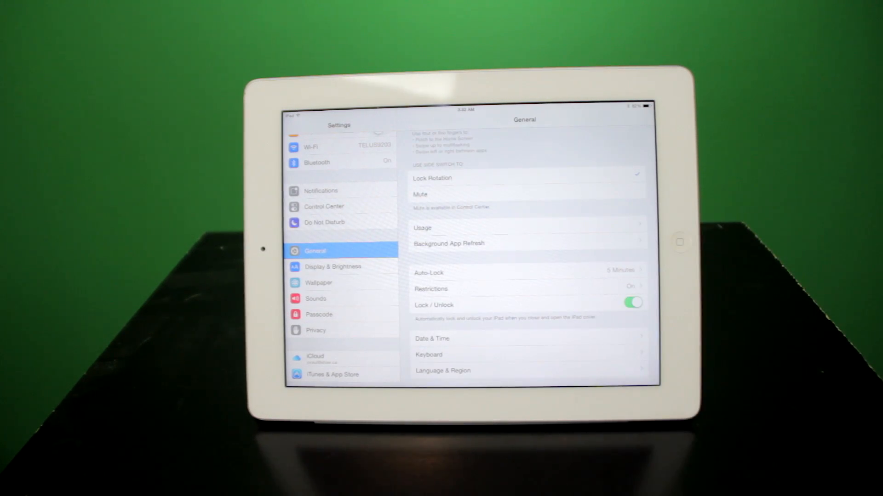
click(428, 355)
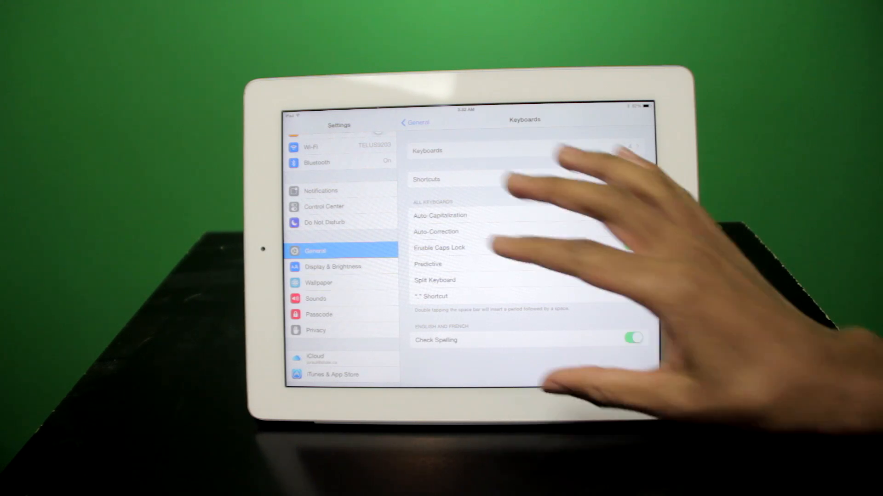
key(home)
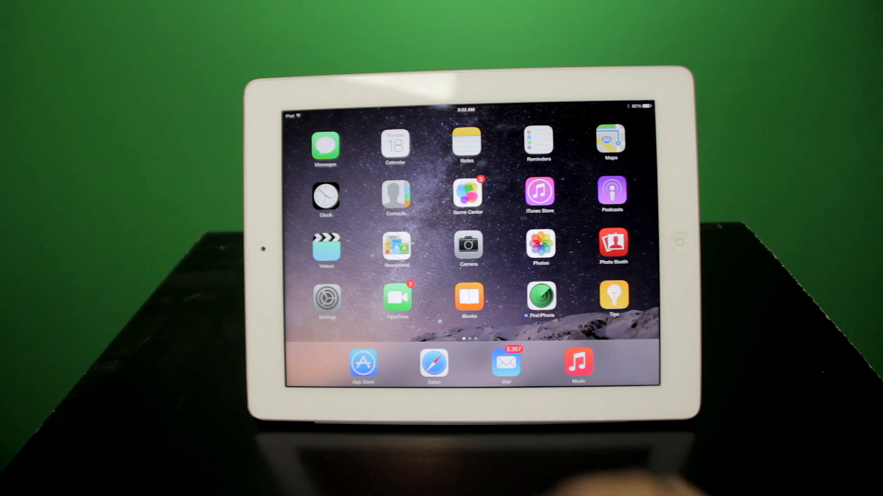
Step: Search the App Store for SwiftKey, then return to the Featured storefront for the Bundles banner
click(363, 364)
text(swift)
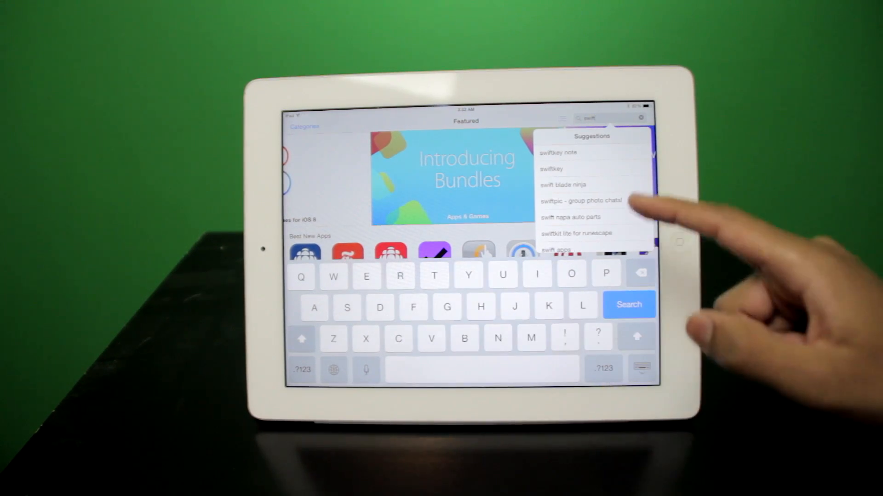
click(550, 169)
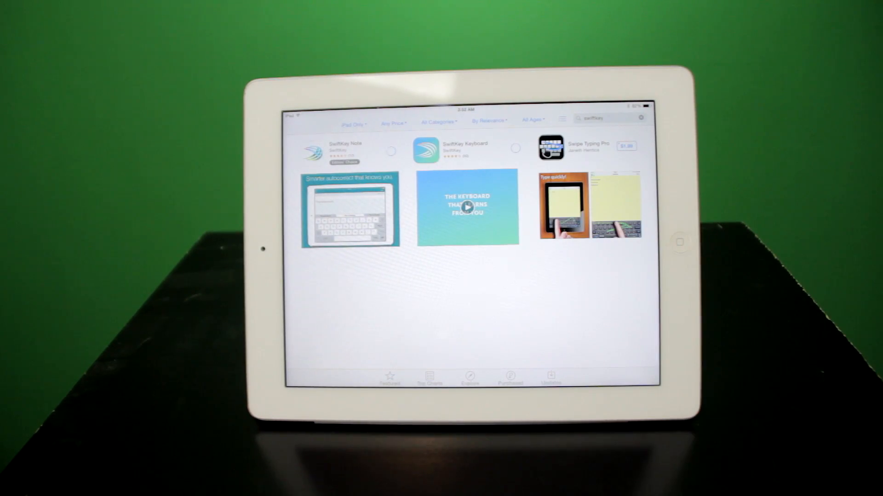
click(389, 152)
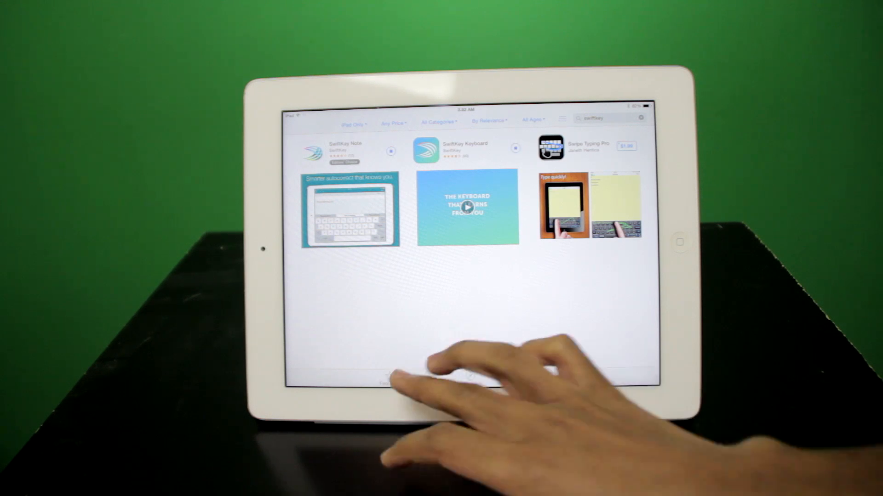
click(389, 377)
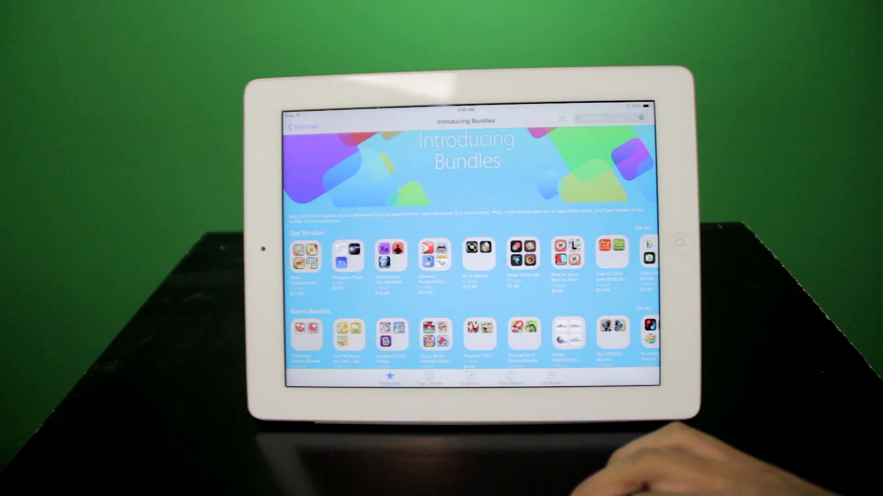
Step: Return to Featured and open the Photo Apps for iOS 8 collection banner
click(347, 257)
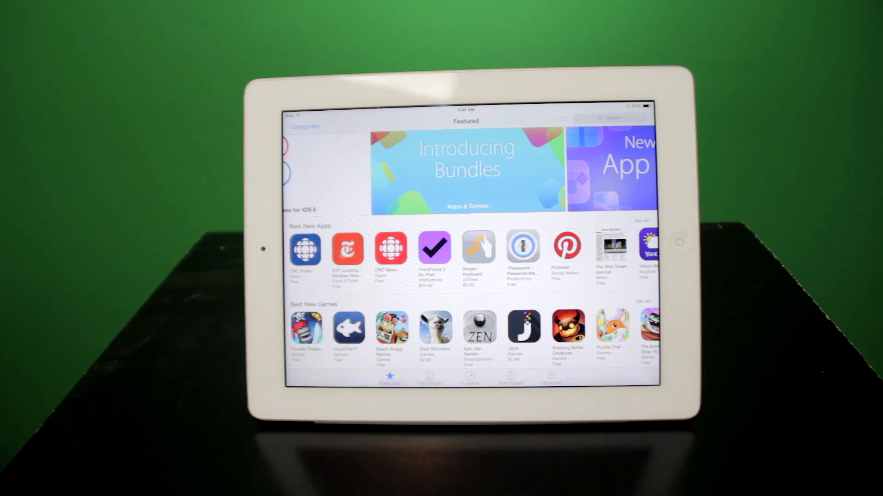
scroll(down, 3)
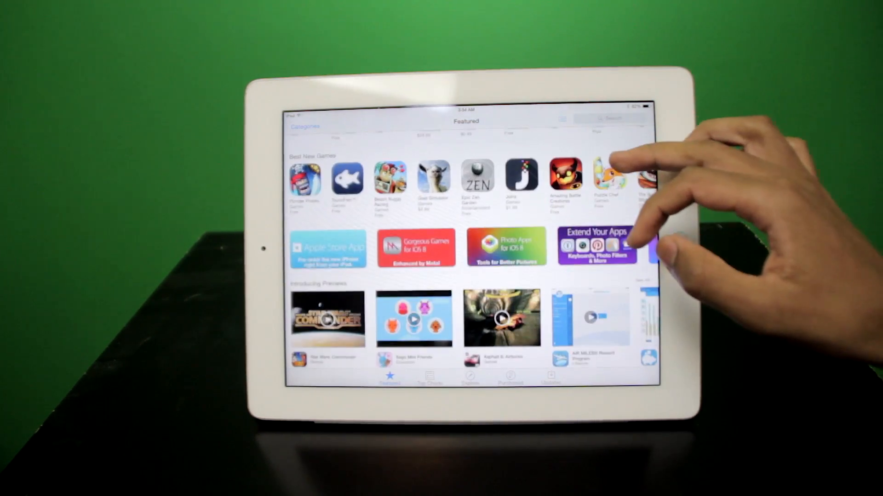
scroll(down, 3)
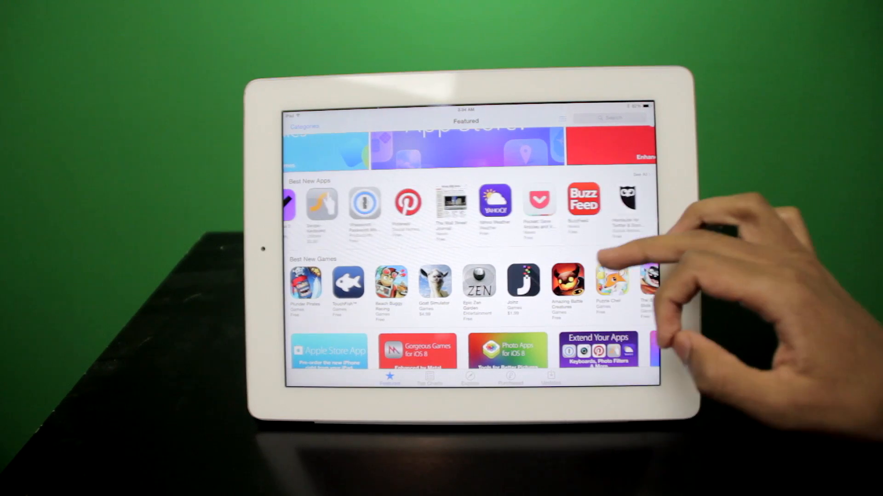
click(495, 202)
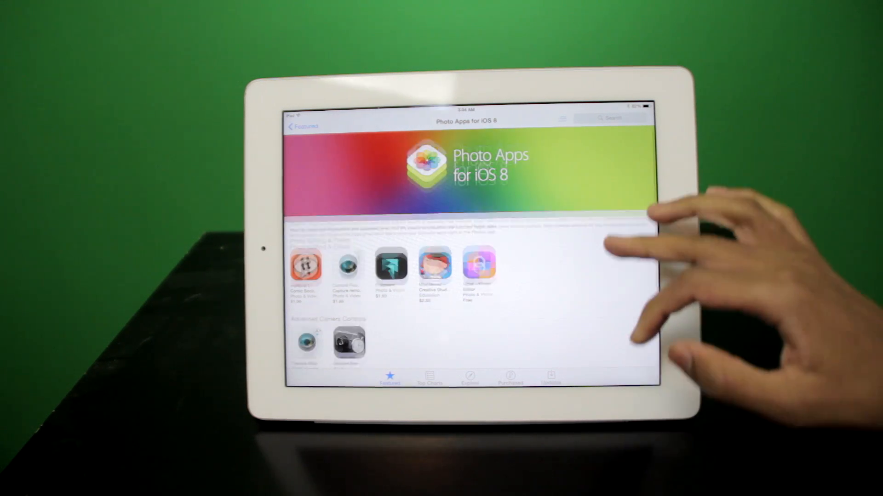
Step: Scroll through the Photo Apps for iOS 8 page, then leave the App Store for the home screen
scroll(down, 3)
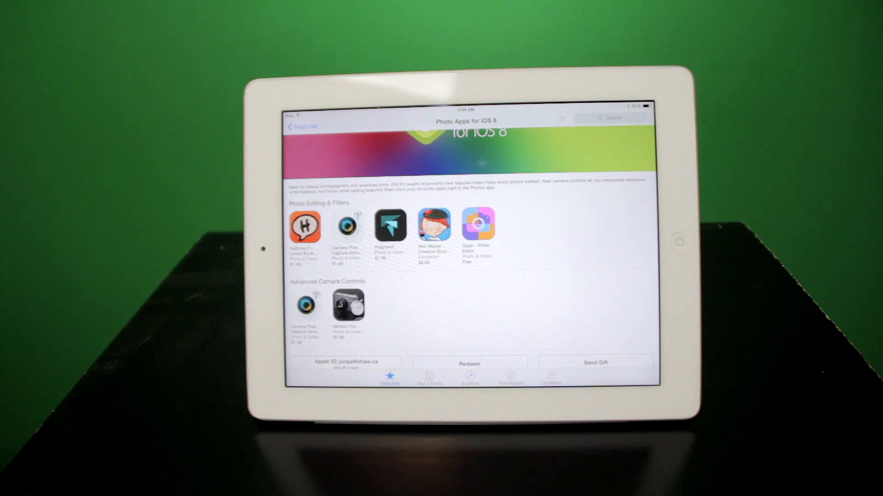
click(348, 225)
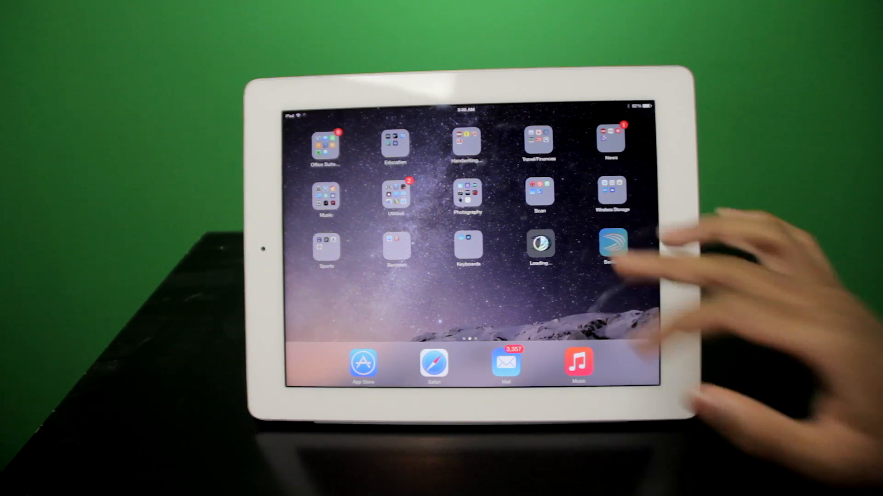
Step: View the Keyboards list, Add New Keyboard options and SwiftKey's Allow Full Access toggle
click(610, 242)
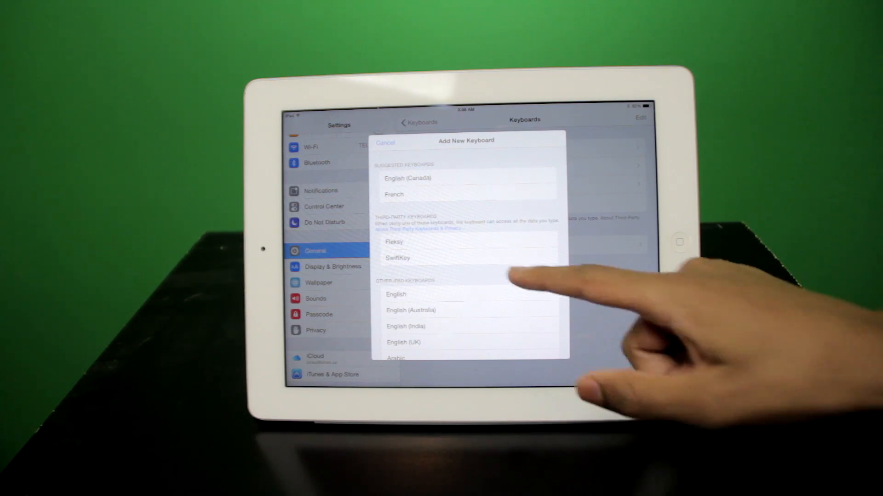
click(398, 258)
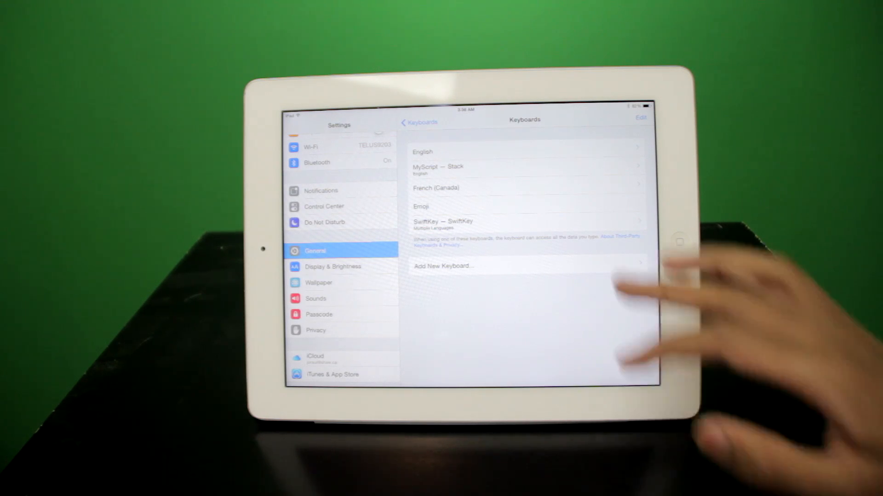
click(443, 220)
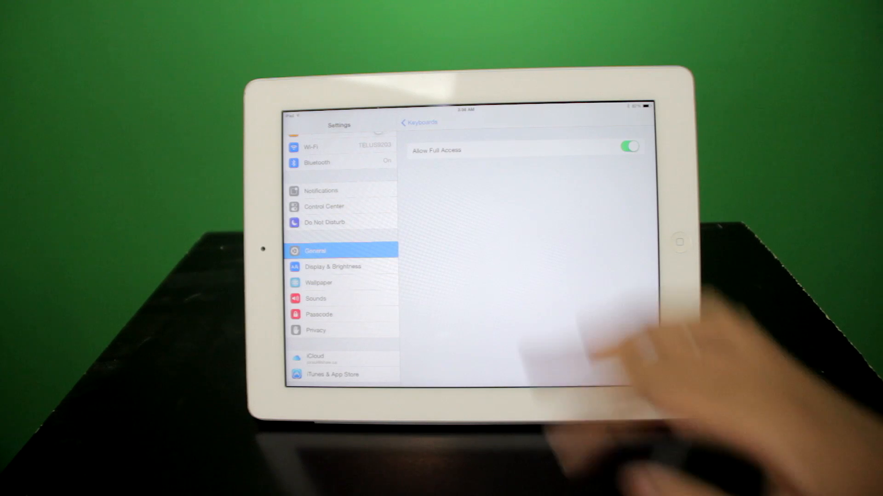
click(417, 123)
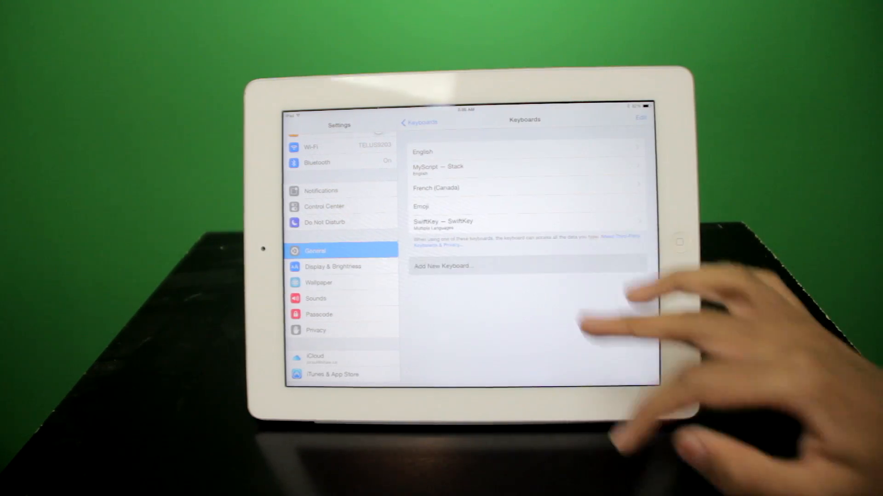
click(443, 266)
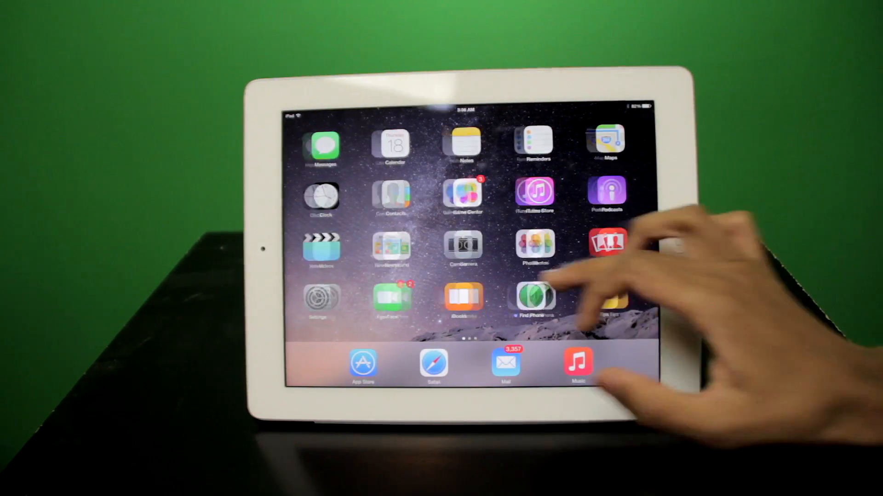
Step: Swipe through the home screen pages and launch Pages with a blank document
scroll(left, 3)
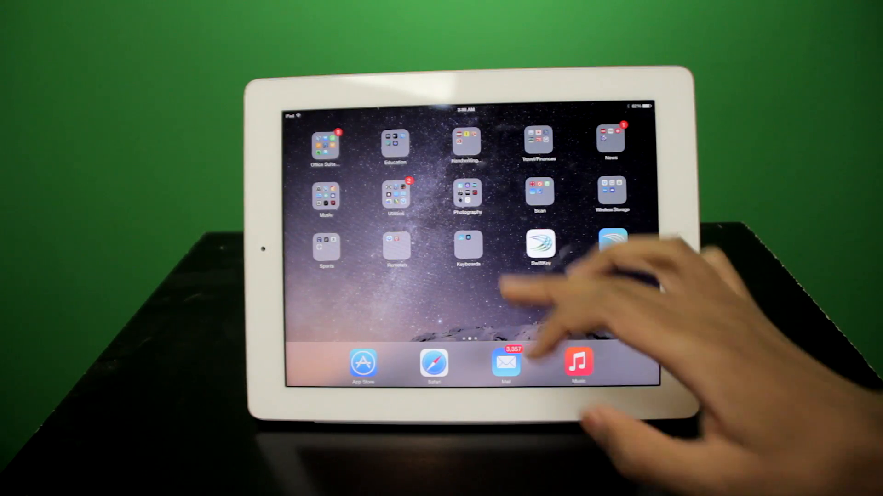
click(467, 246)
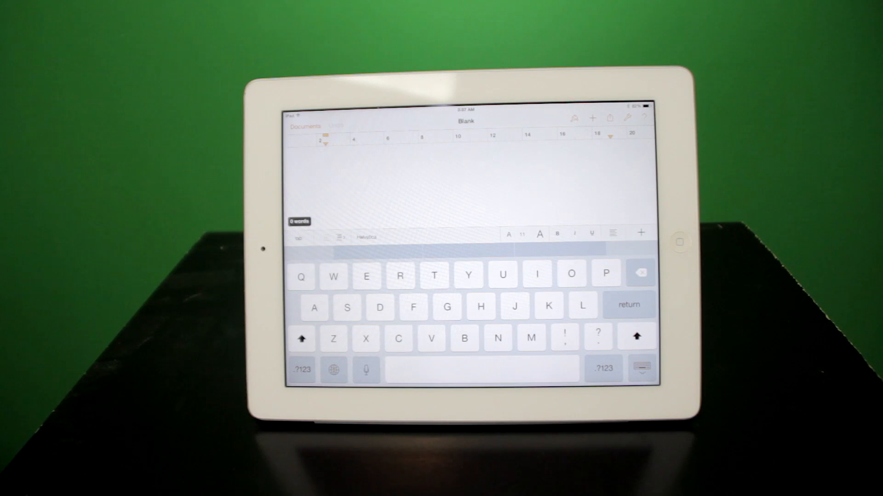
Step: Type 'Predicted typing I am doing a' using QuickType predictions, then switch keyboards
click(400, 276)
text(Predicted)
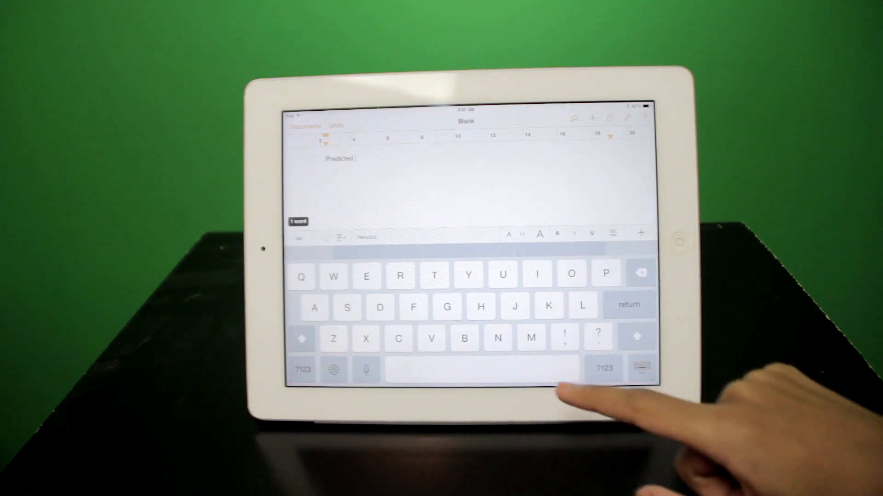
text(typing)
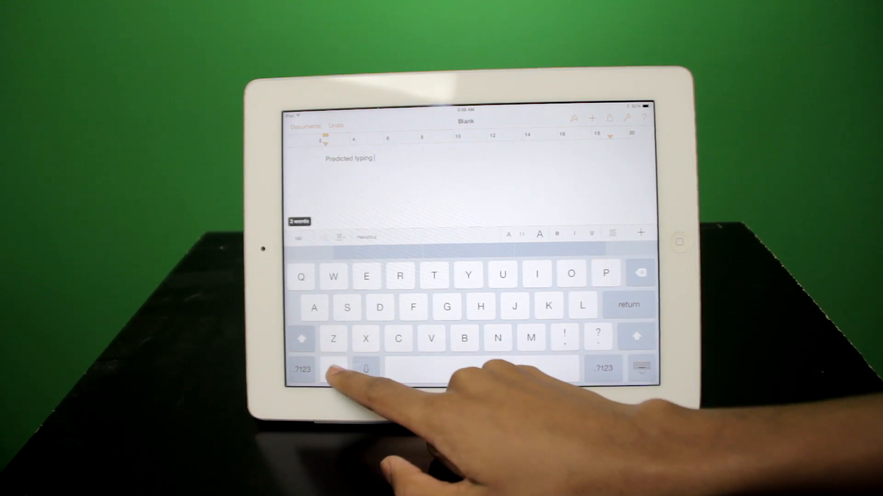
click(330, 370)
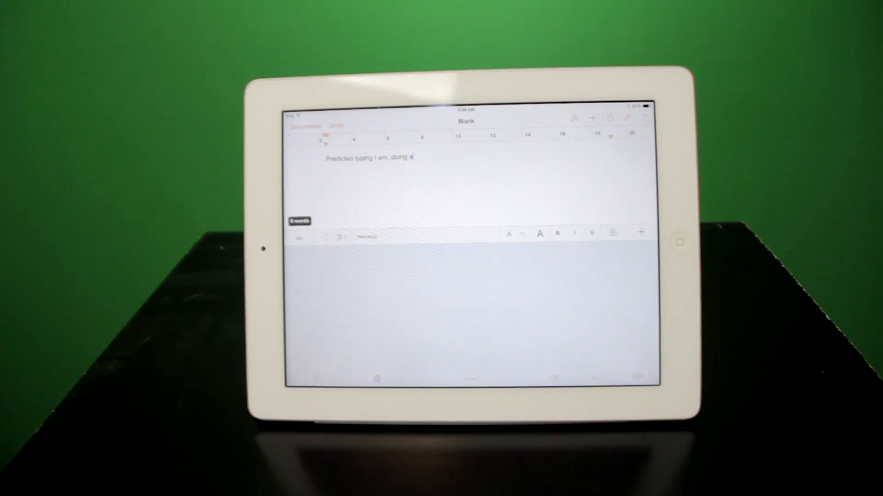
text(review)
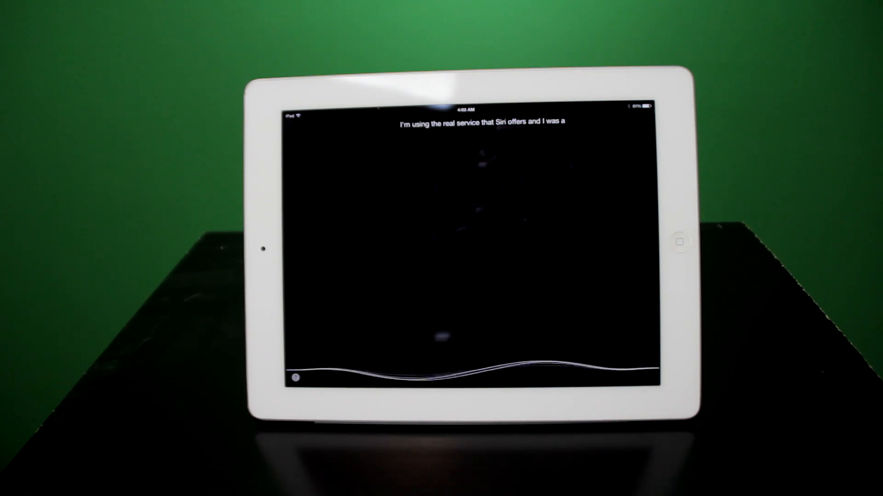
Step: Edit the Today view widgets to include Evernote between Stocks and Tomorrow
click(678, 242)
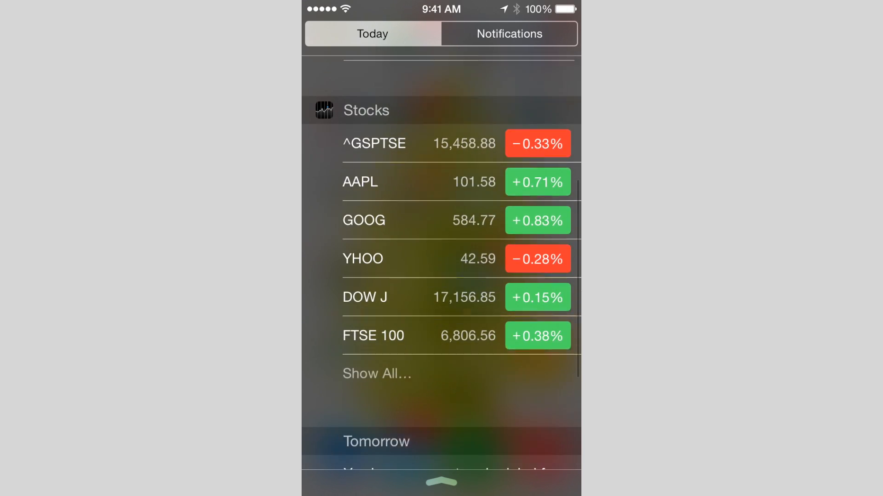
scroll(down, 3)
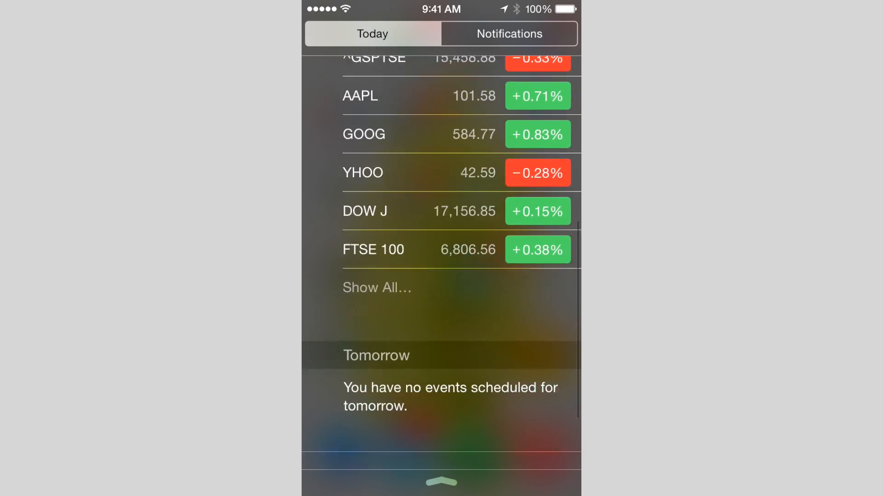
scroll(down, 3)
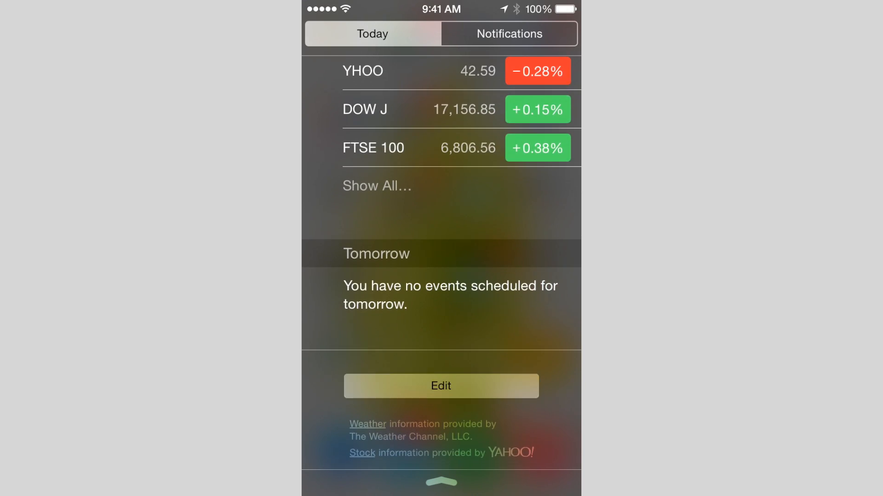
click(440, 385)
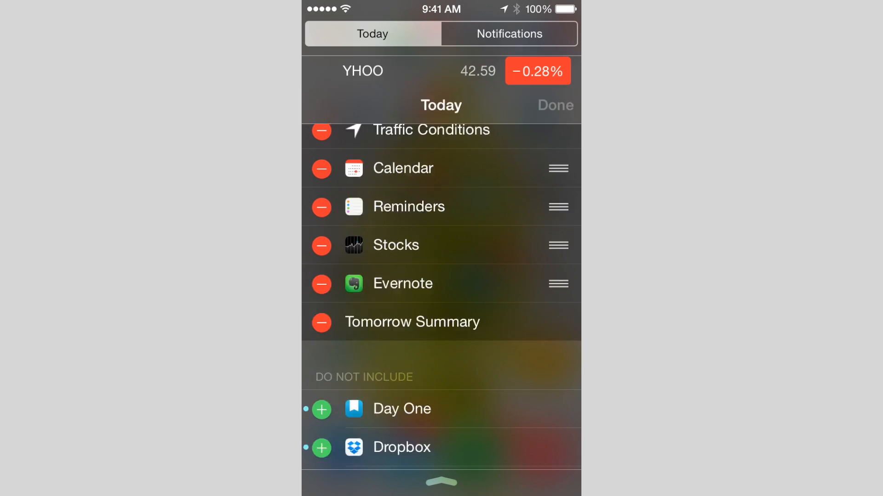
click(554, 105)
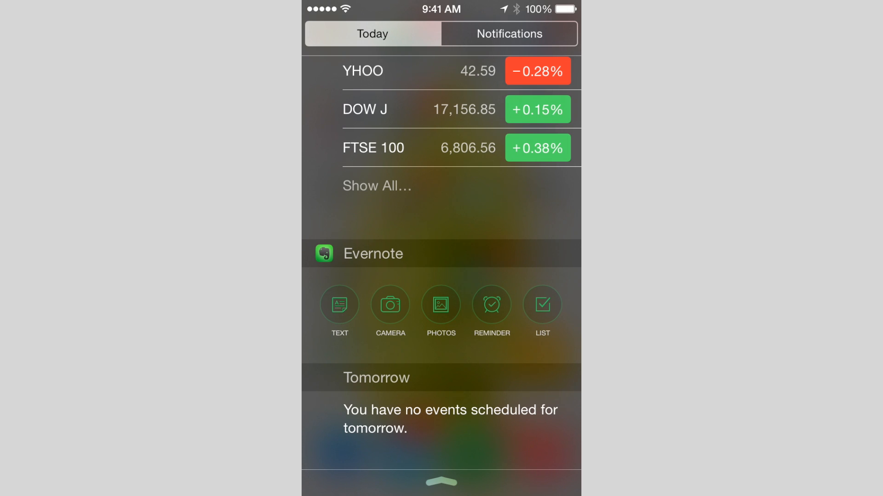
scroll(down, 3)
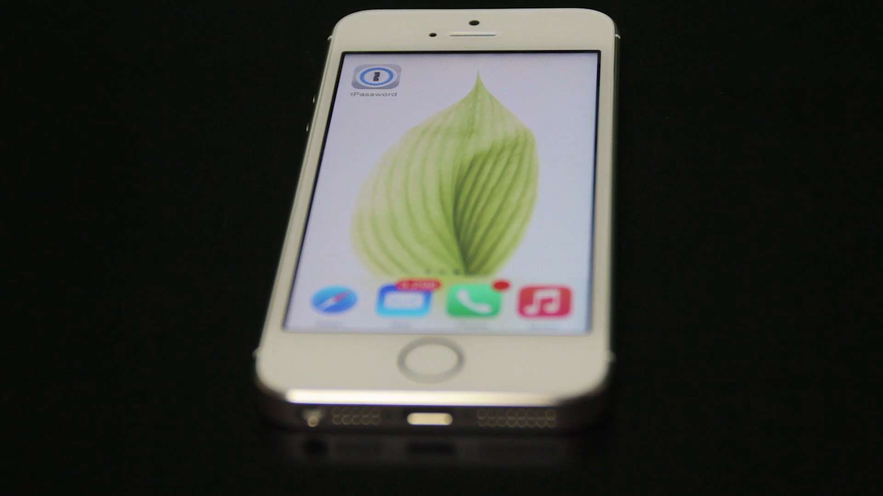
Step: Launch 1Password and reach its Touch ID for "1Password" unlock prompt
click(372, 79)
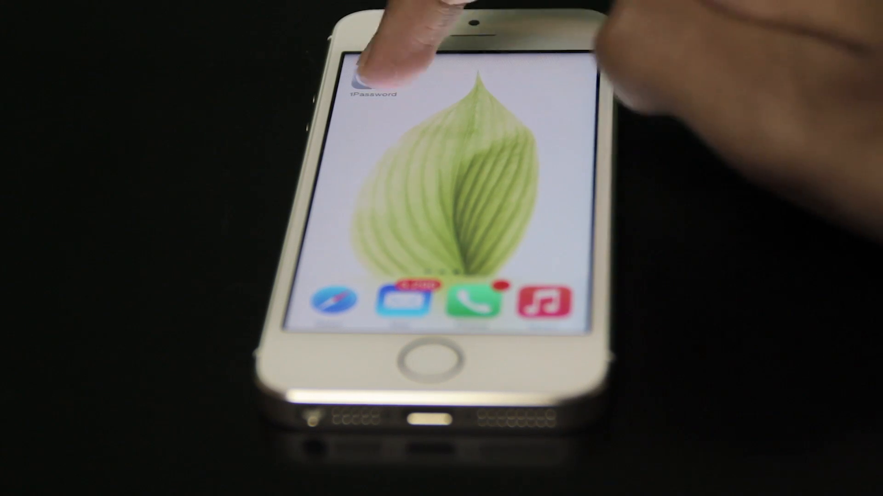
click(366, 80)
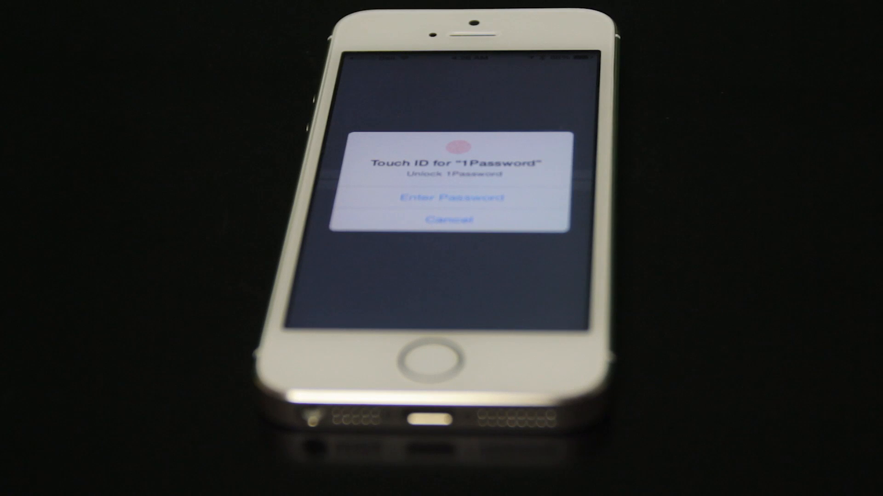
click(417, 360)
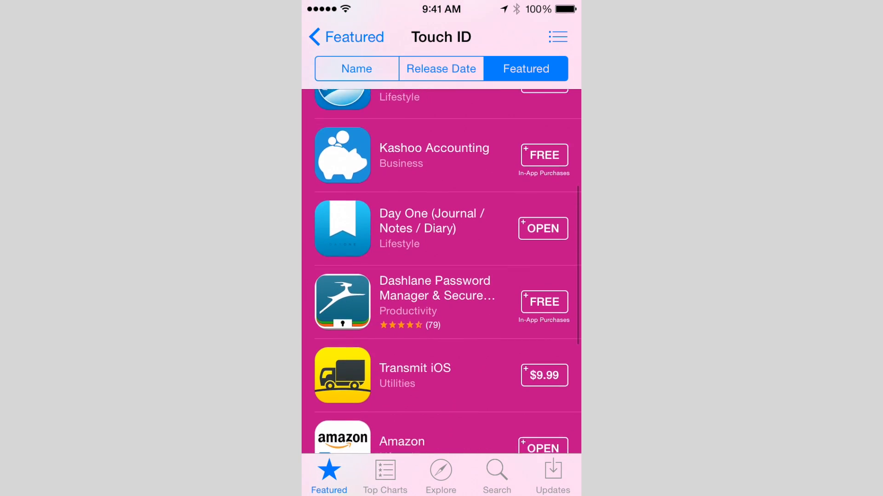
Step: Scroll further down the Touch ID collection past Kashoo Accounting, Day One and Dashlane
scroll(down, 3)
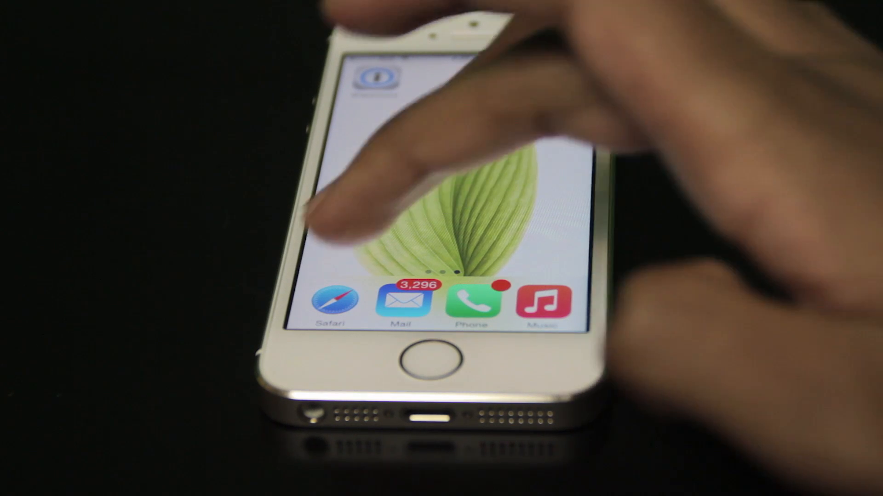
Step: Launch Safari from the dock on the home screen
click(329, 302)
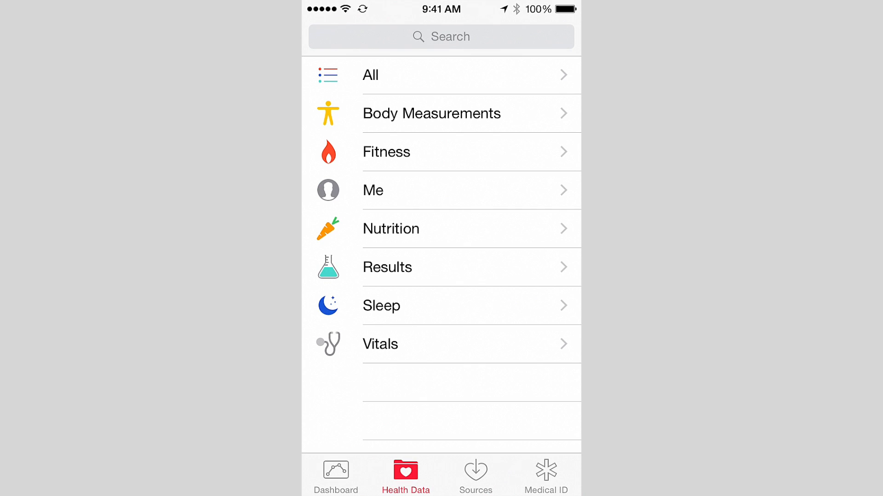
Step: Open the Sleep category from the Health Data list to show Sleep Analysis
click(381, 306)
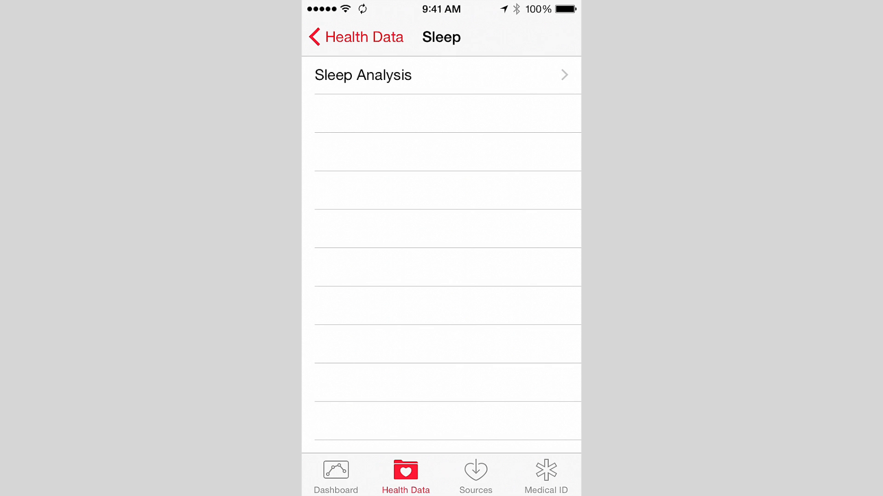